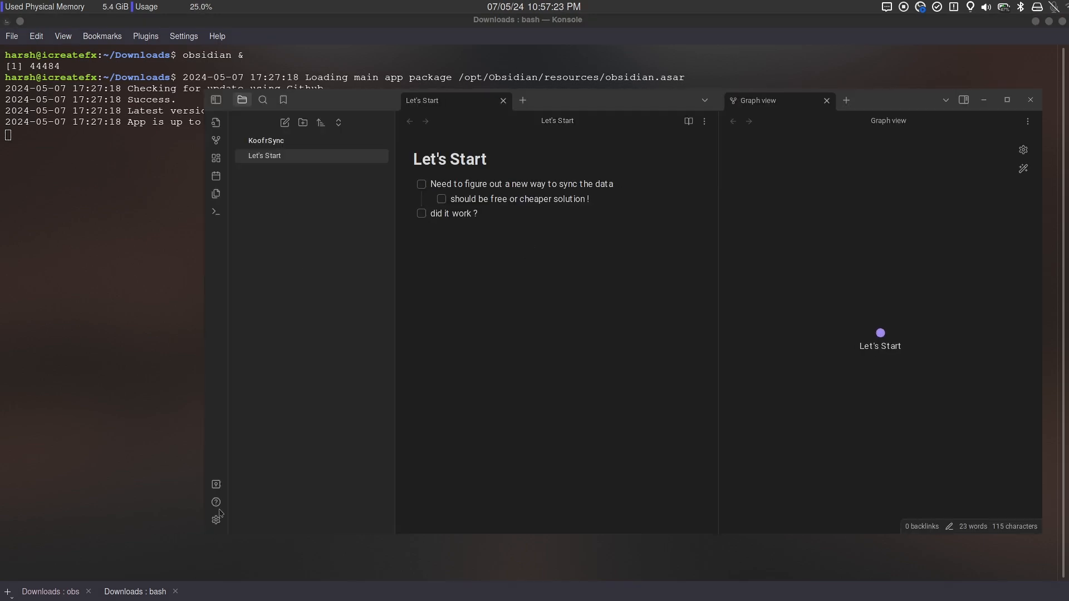
# Turn on community plugins, search 'remotely' and install the Remotely Save plugin
pyautogui.click(216, 520)
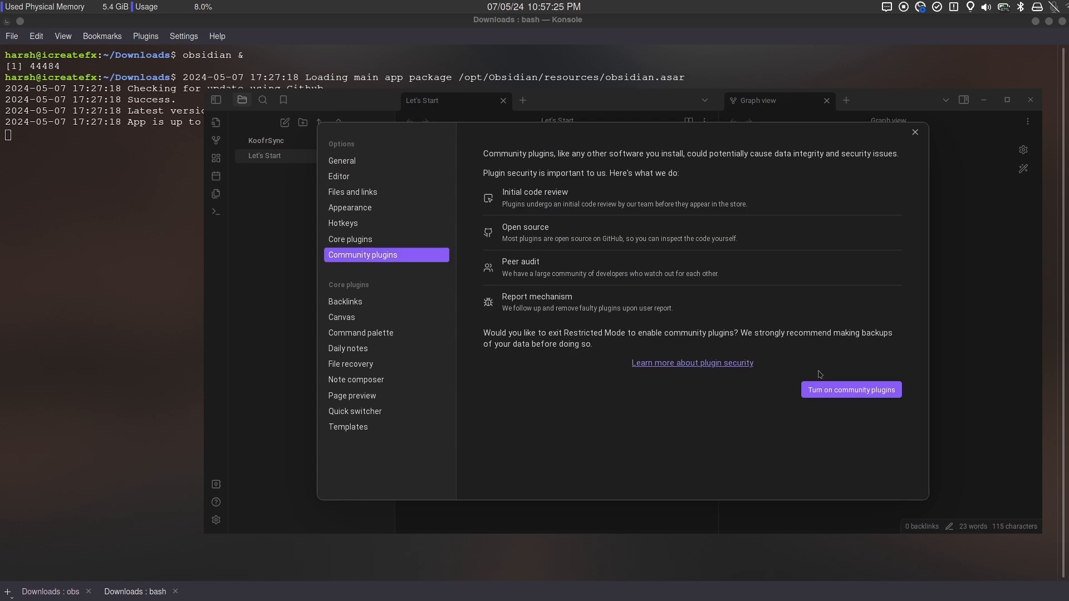
pyautogui.click(850, 389)
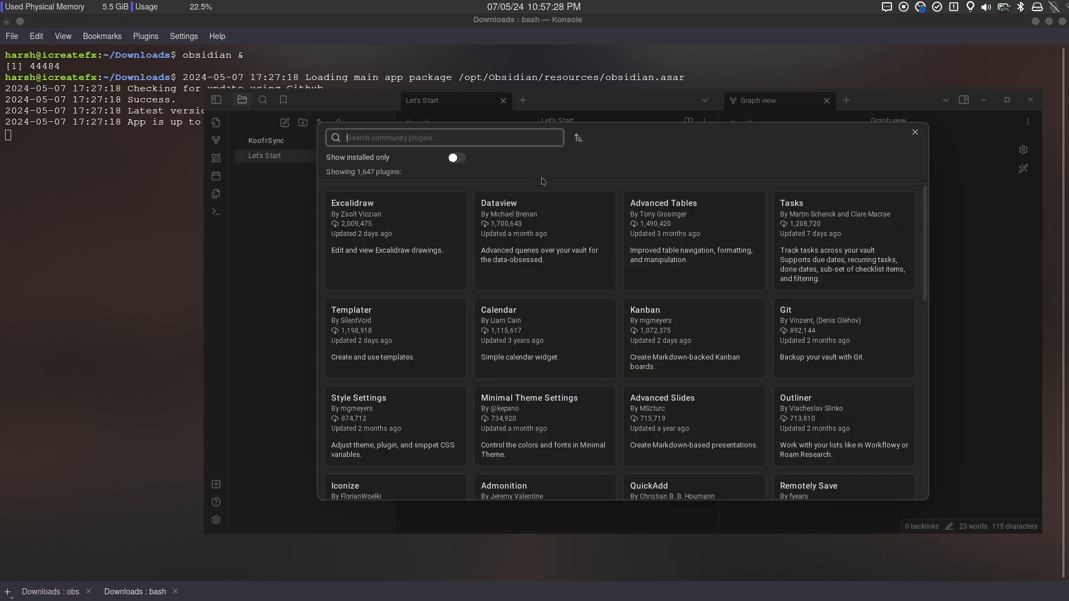
pyautogui.write('remotely')
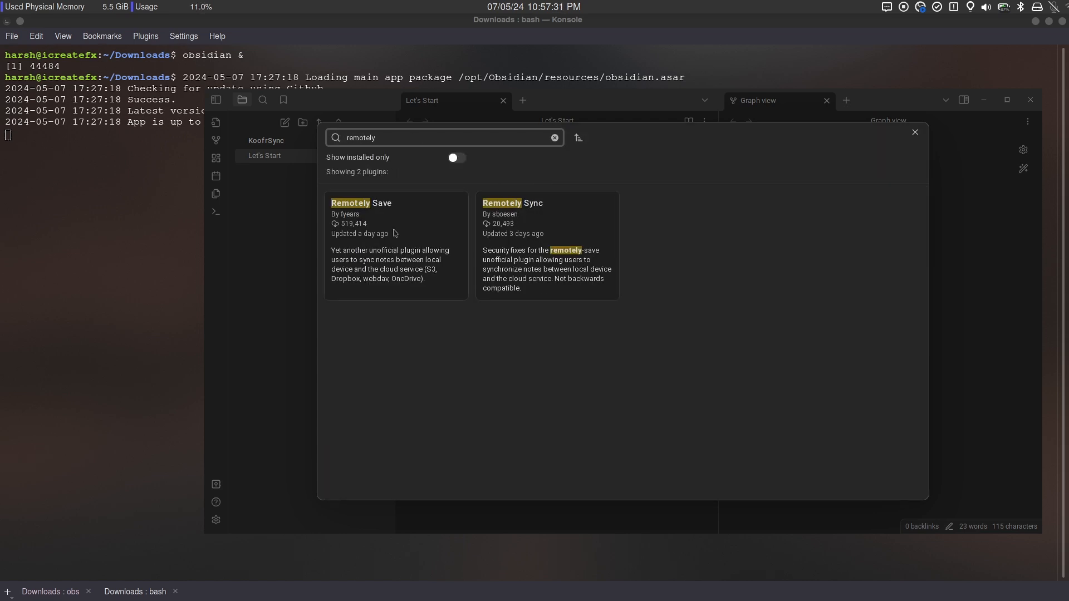
pyautogui.click(915, 132)
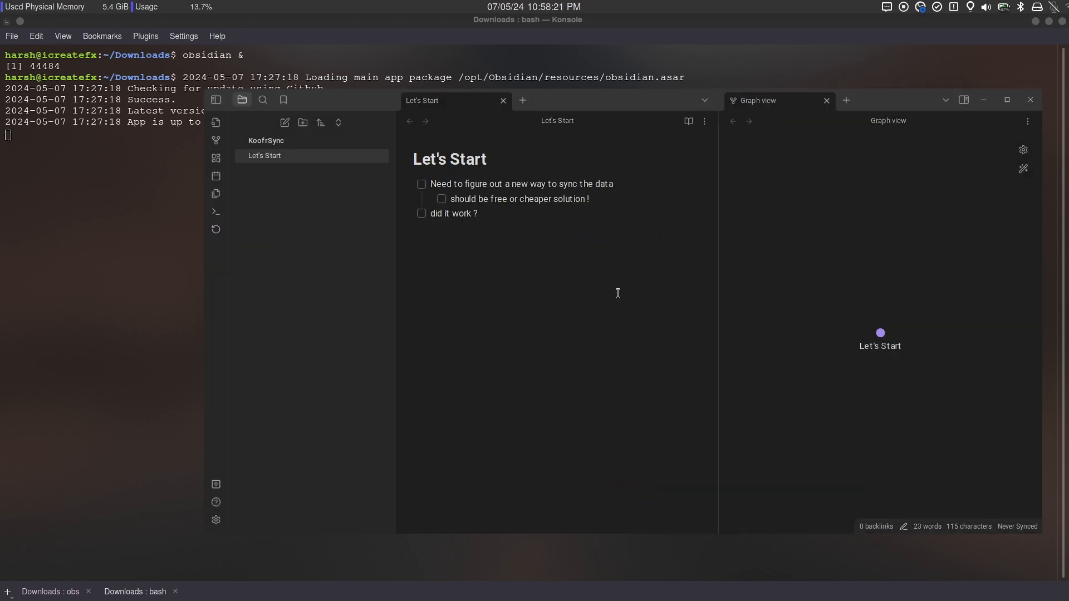
# In Remotely Save settings, compare remote services like Dropbox before choosing Webdav
pyautogui.click(215, 519)
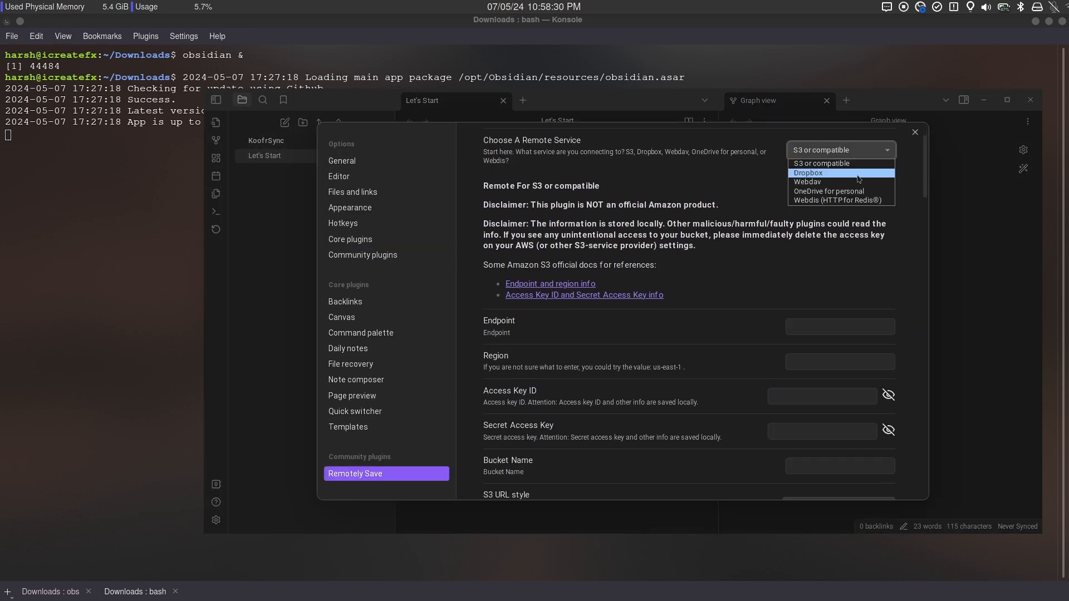
pyautogui.moveTo(841, 200)
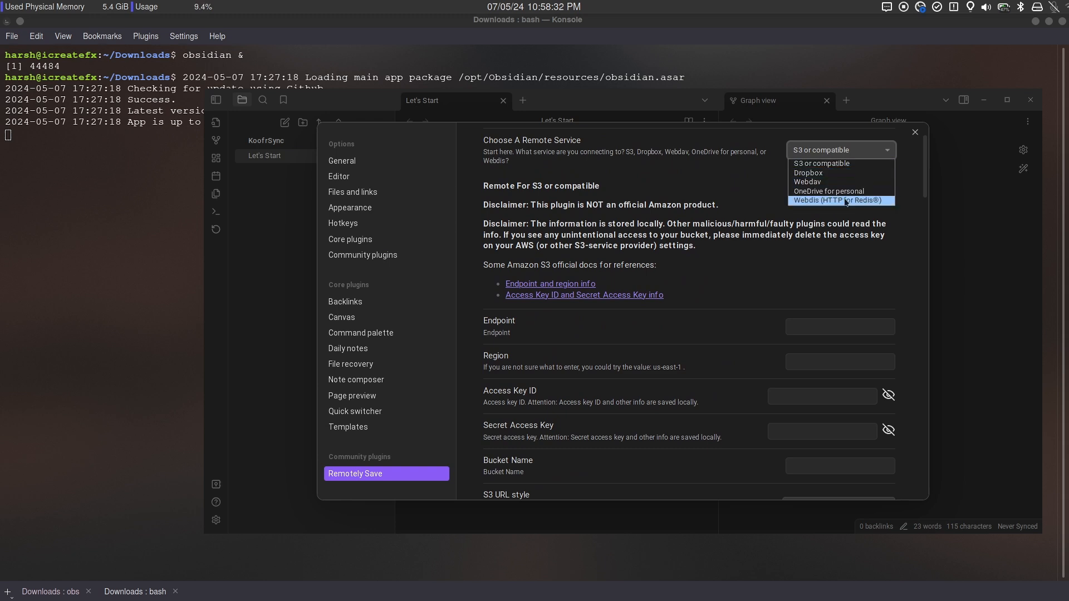
pyautogui.click(808, 173)
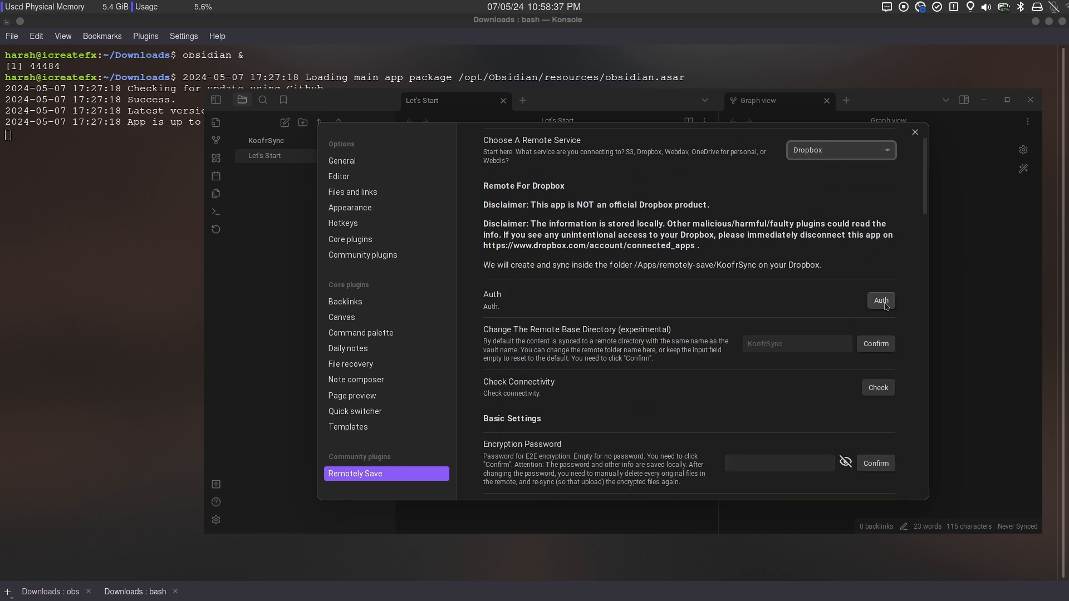
pyautogui.click(841, 150)
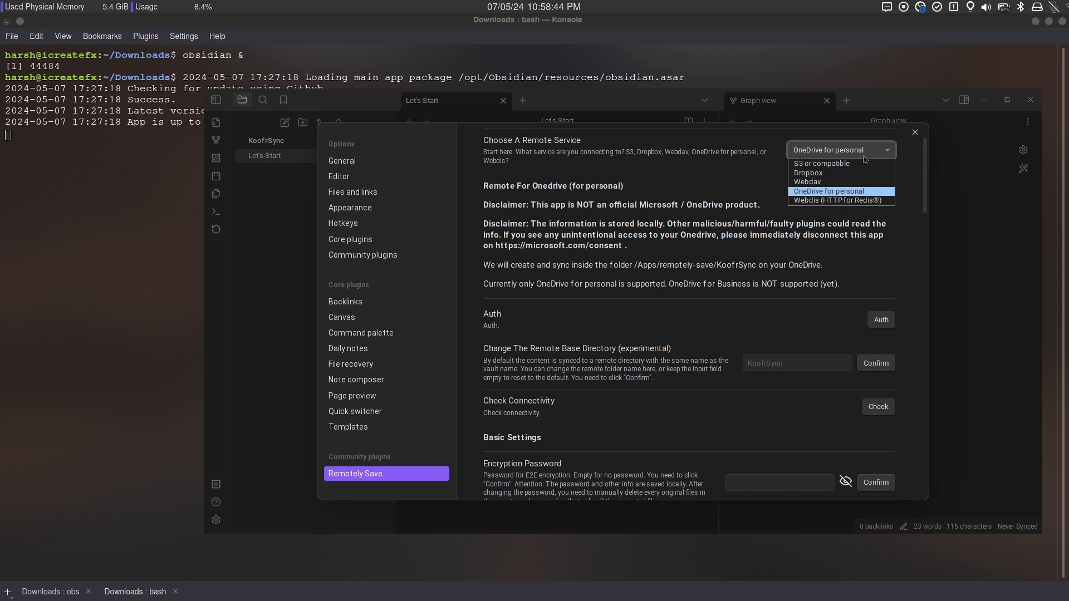
pyautogui.click(807, 182)
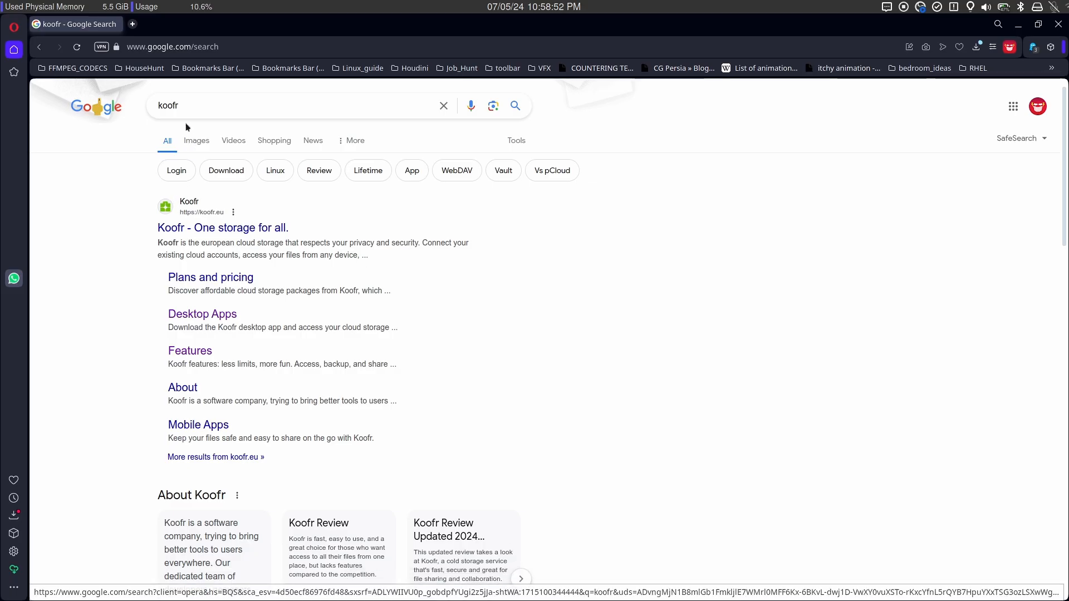
# Open Koofr from the search results and start creating a new storage folder
pyautogui.click(210, 276)
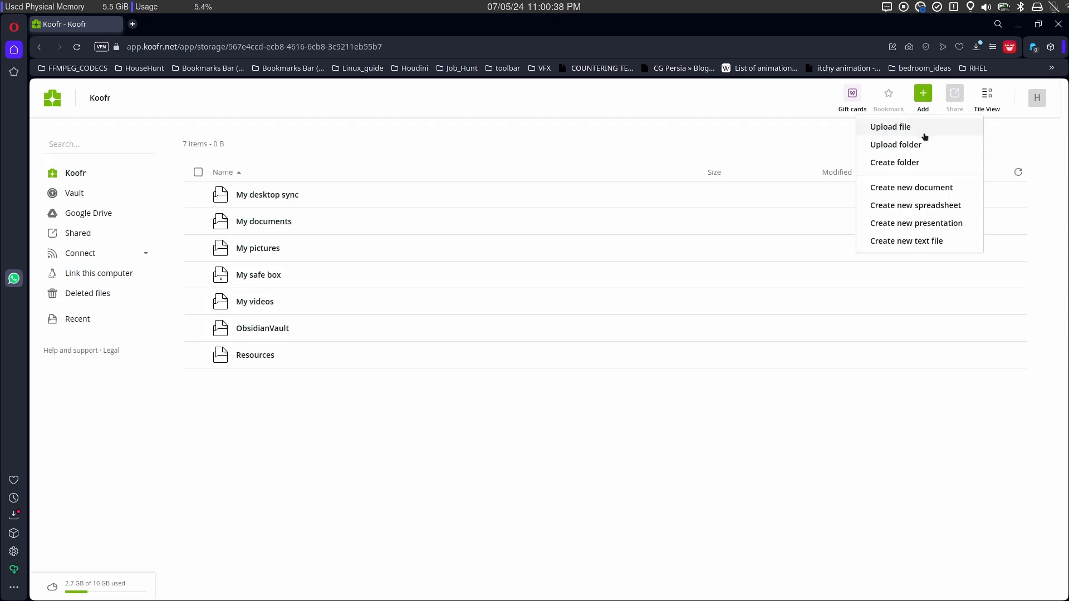
pyautogui.click(895, 162)
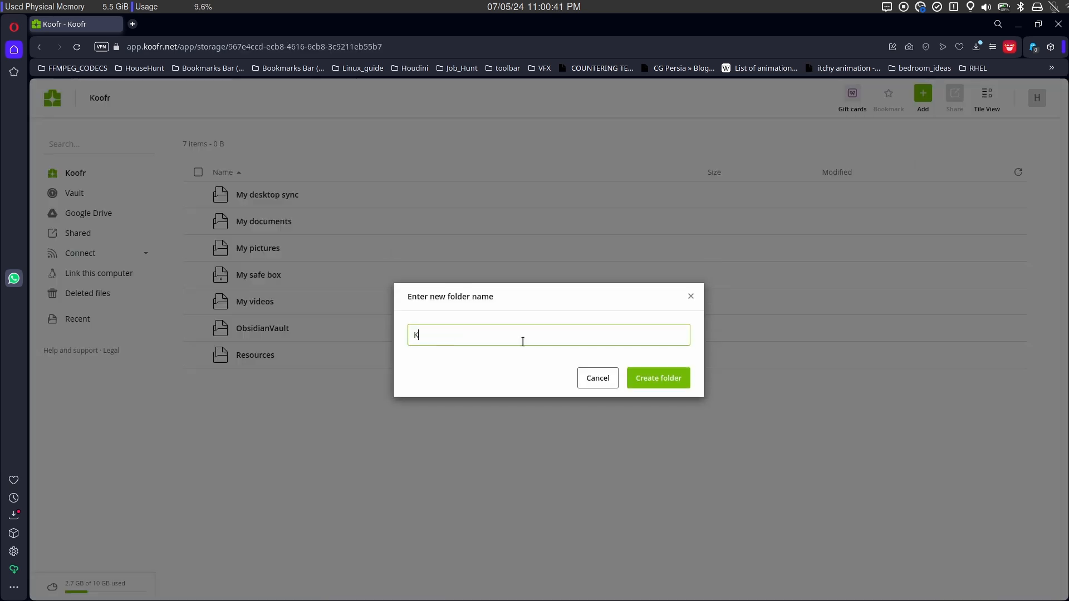
pyautogui.click(656, 378)
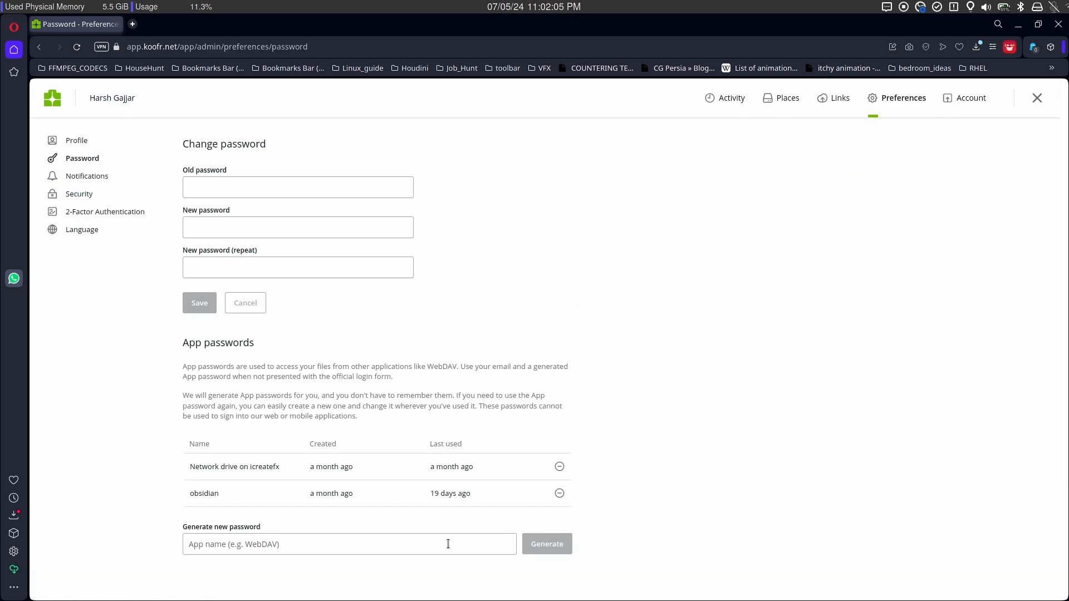
# Generate a Koofr app password named 'obsidianSync' and copy it
pyautogui.write('obsidianSync')
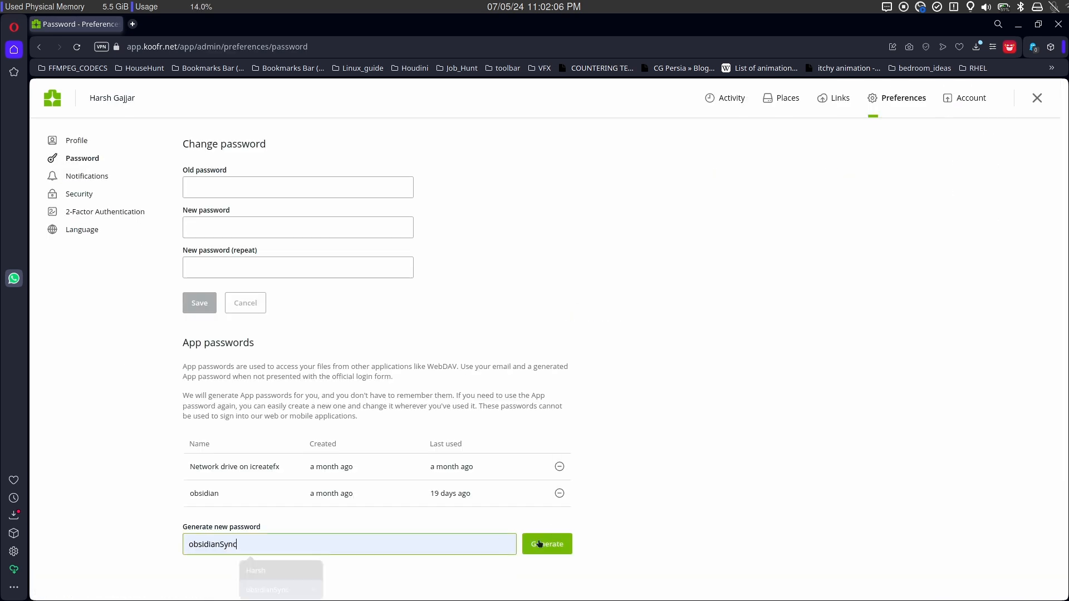
pyautogui.click(546, 544)
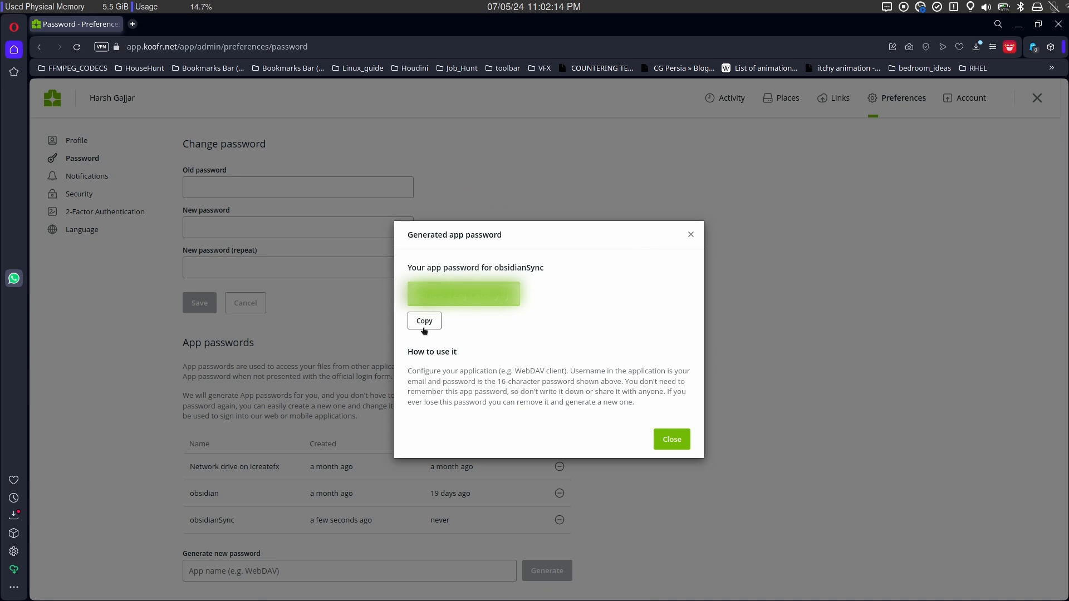
pyautogui.click(423, 320)
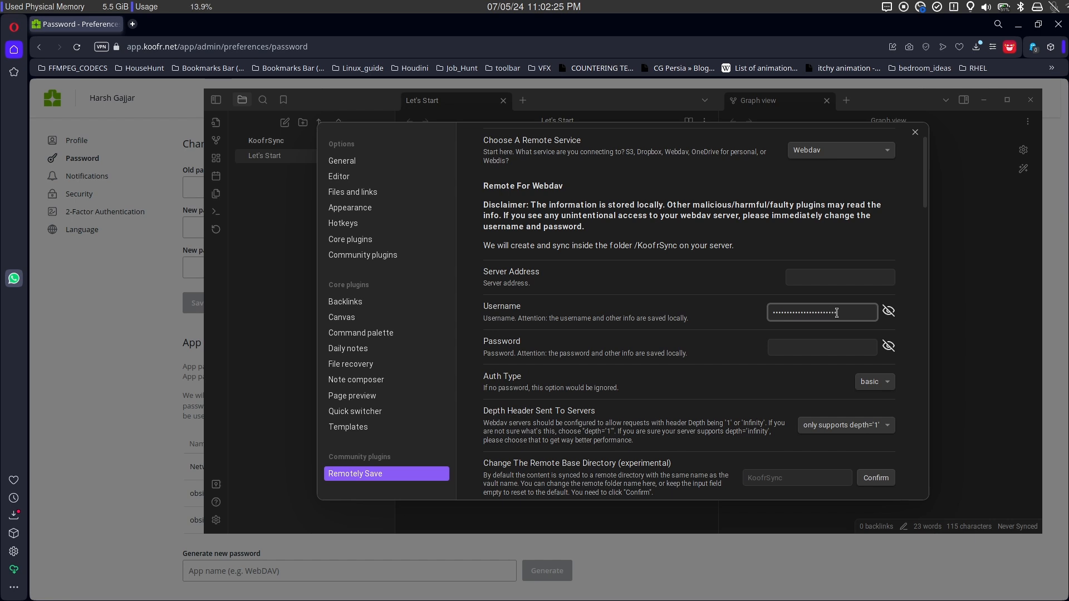
# Enter the WebDAV password, run a failing connection check, and look up Koofr's WebDAV host
pyautogui.click(822, 347)
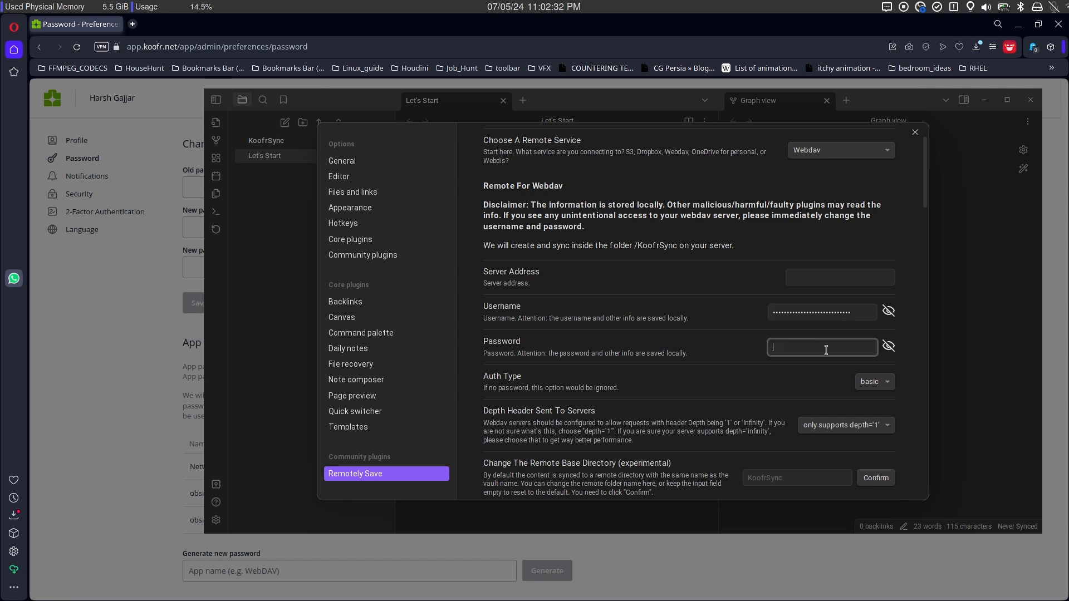
pyautogui.scroll(-3)
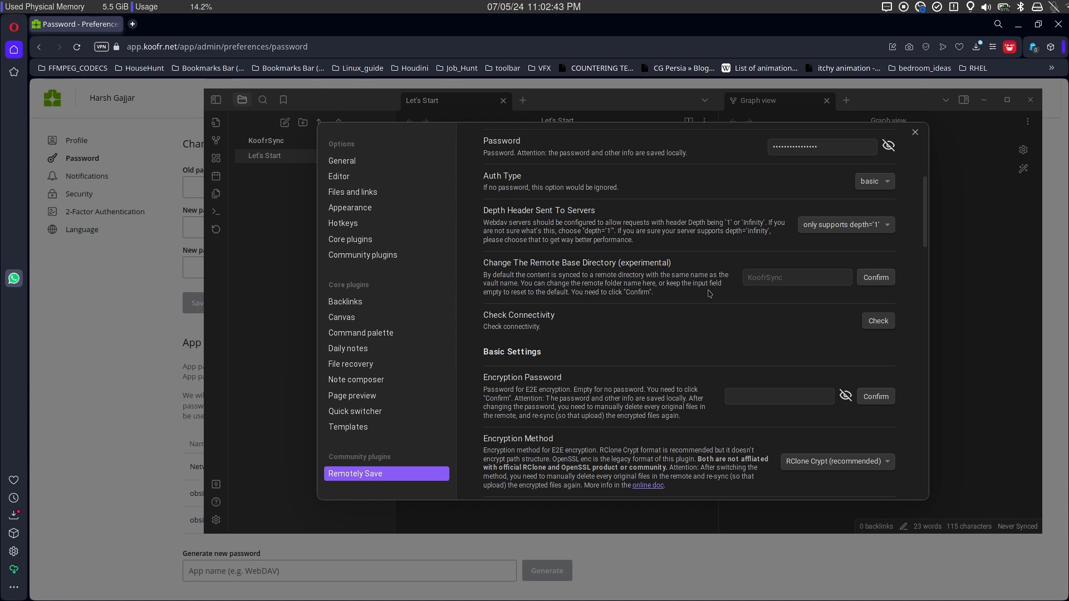
pyautogui.click(878, 324)
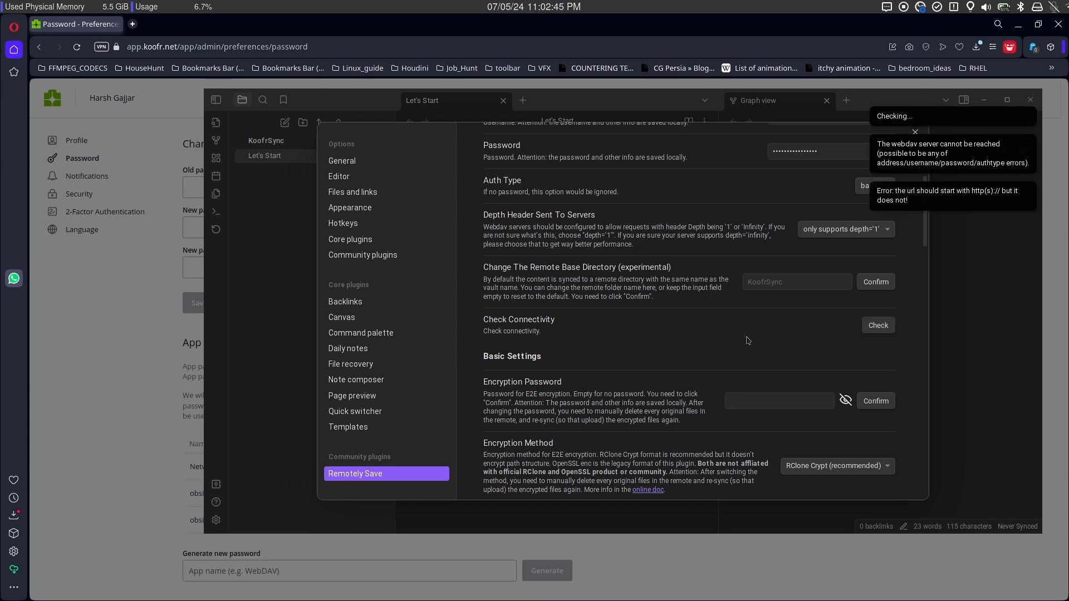
pyautogui.scroll(3)
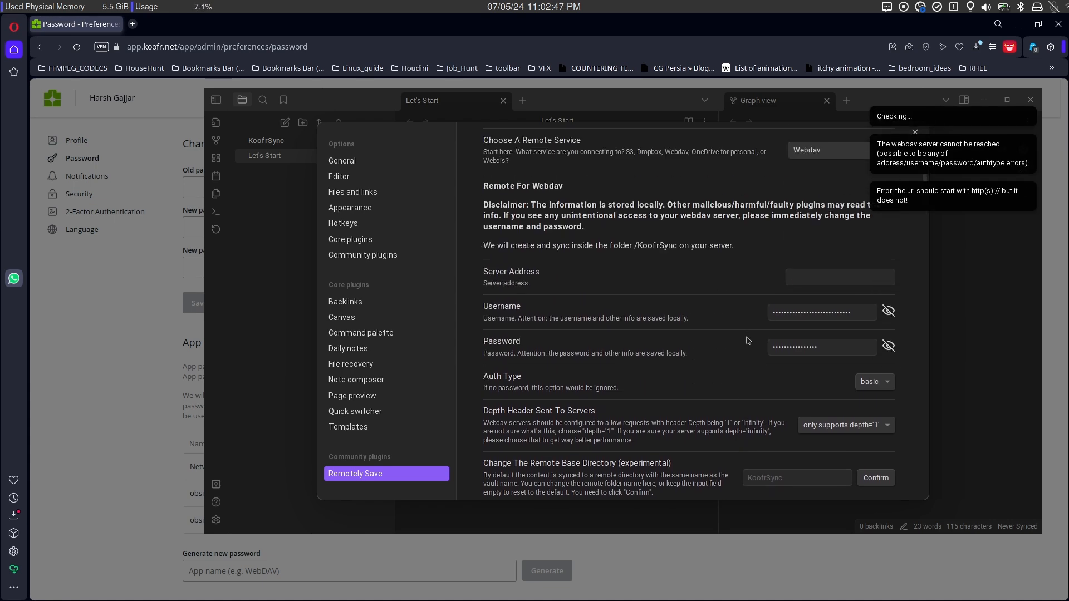
pyautogui.click(272, 24)
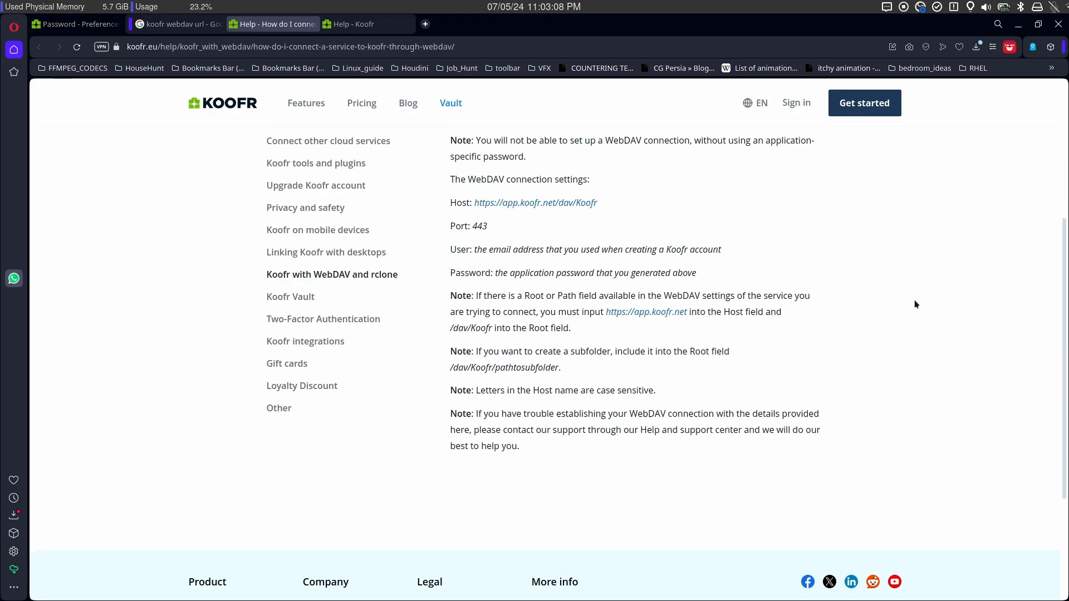
pyautogui.scroll(3)
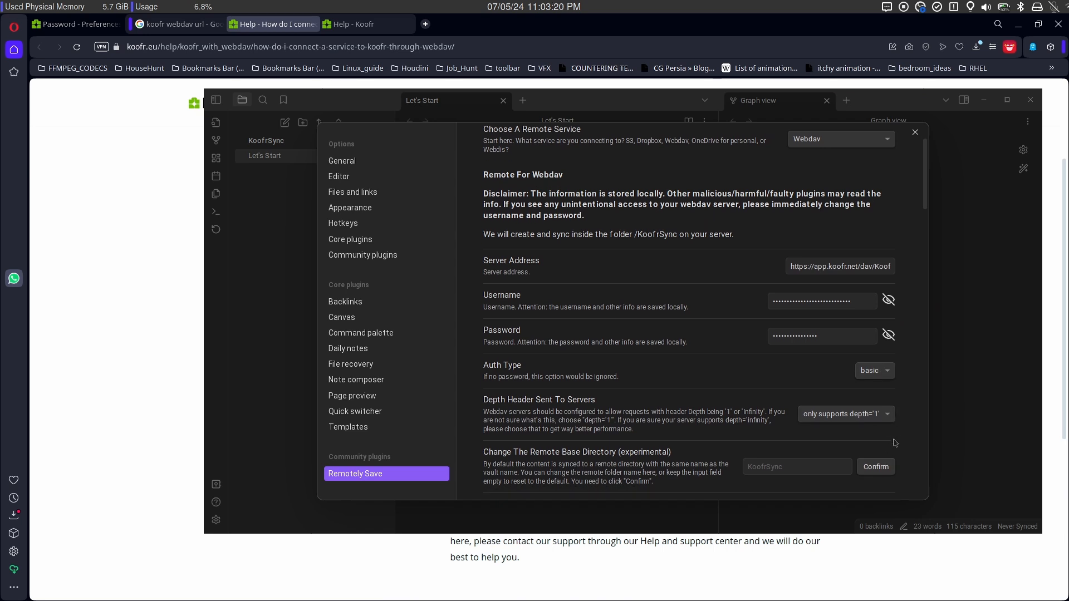
# Confirm the Koofr WebDAV connection succeeds, then review the auto-run schedule and abort threshold options
pyautogui.click(877, 454)
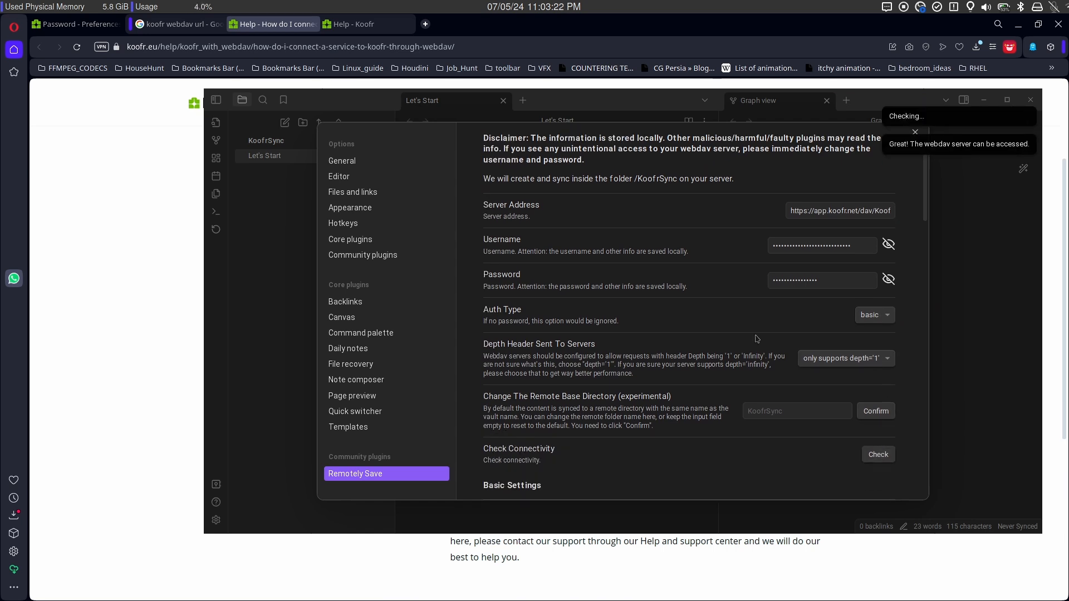
pyautogui.click(857, 179)
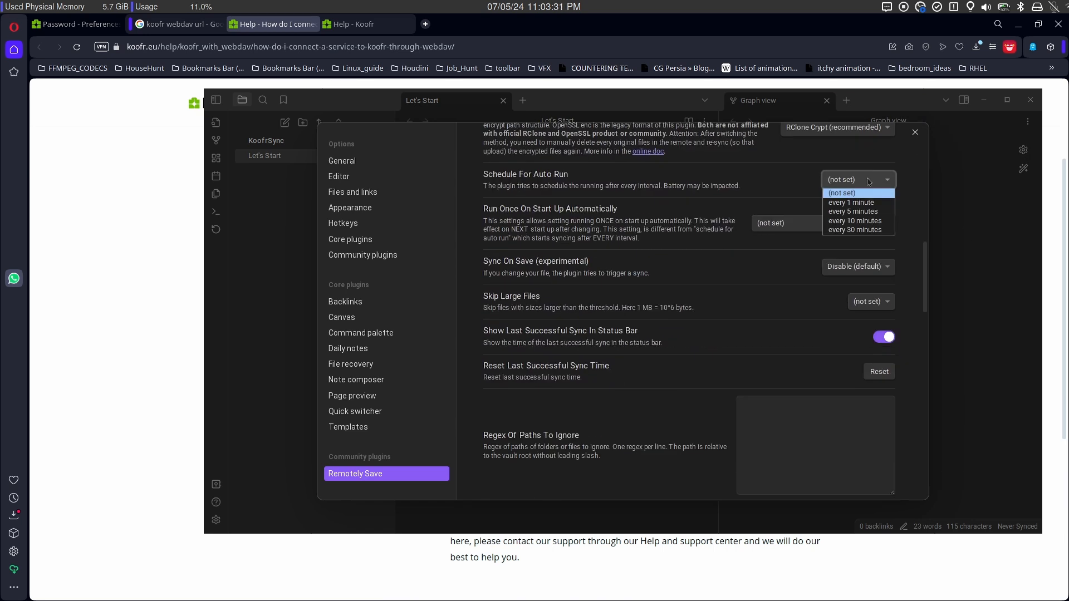
pyautogui.scroll(-3)
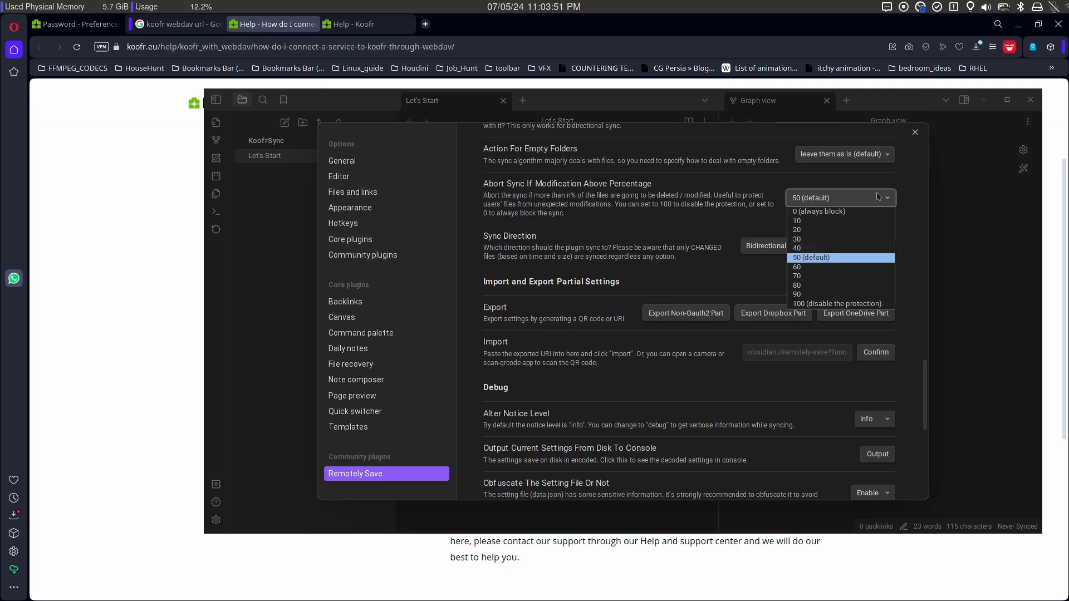
pyautogui.scroll(-3)
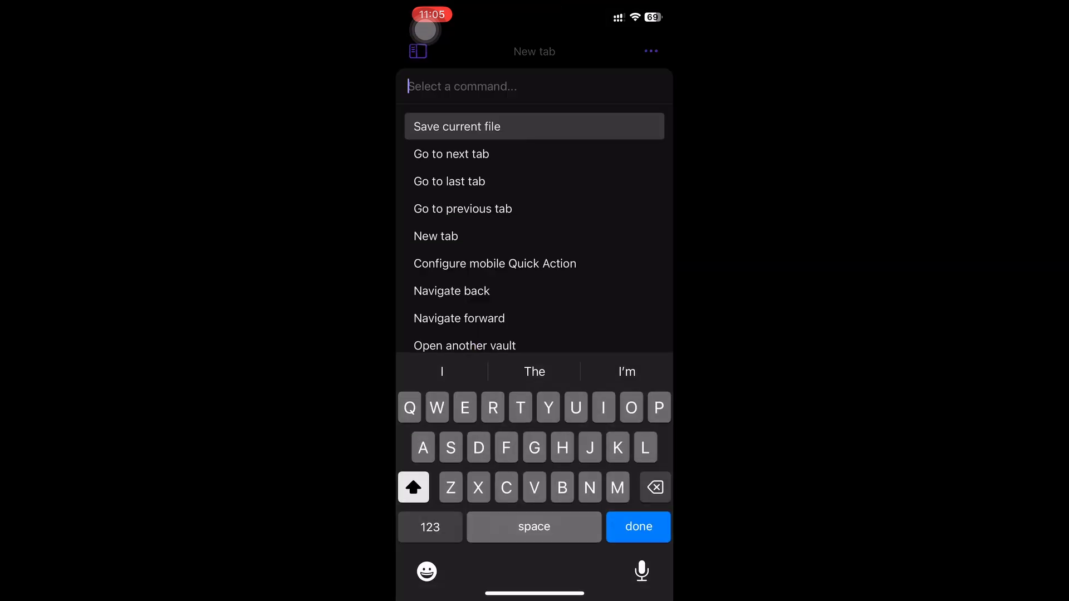
# On mobile, enter 'app.koofr.net/dav/' as the Remotely Save server address
pyautogui.click(455, 127)
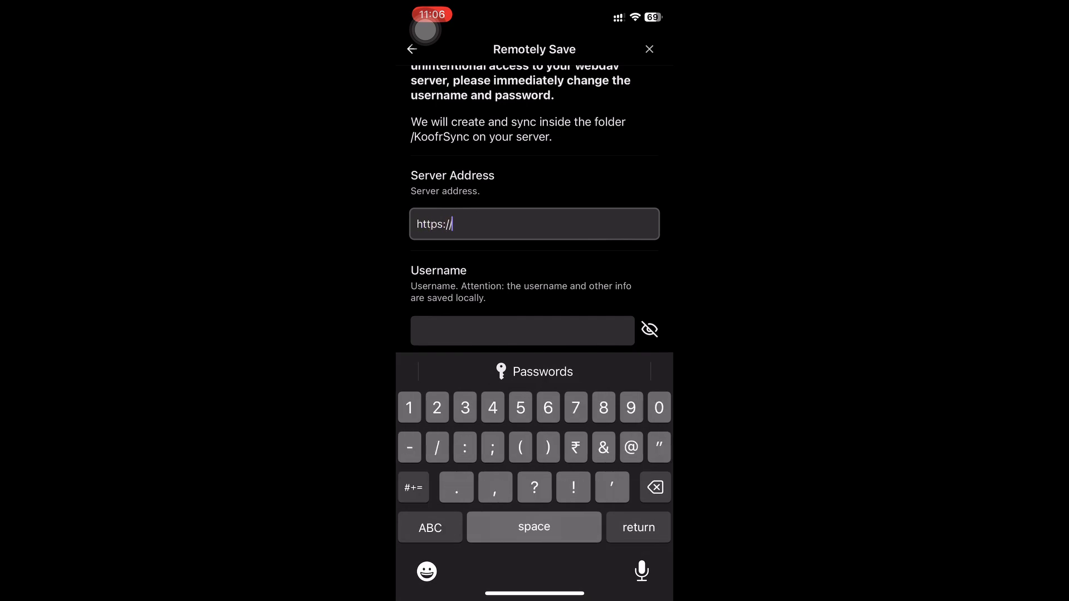
pyautogui.write('app.koofr.net/dav/')
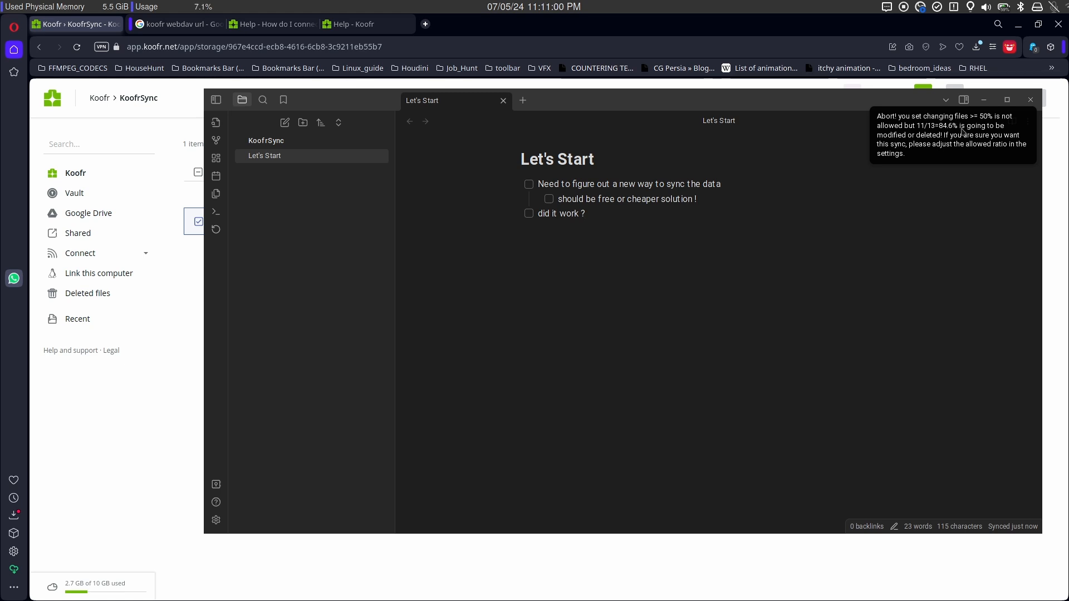
# Set the abort-sync percentage to 100, close settings, and sync the vault
pyautogui.click(216, 519)
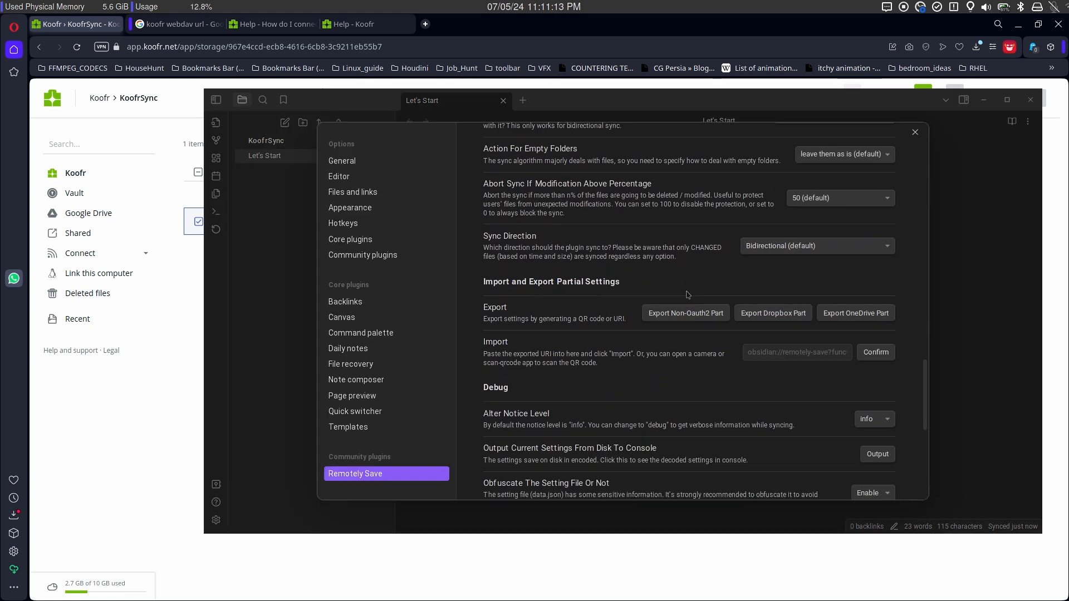
pyautogui.moveTo(620, 190)
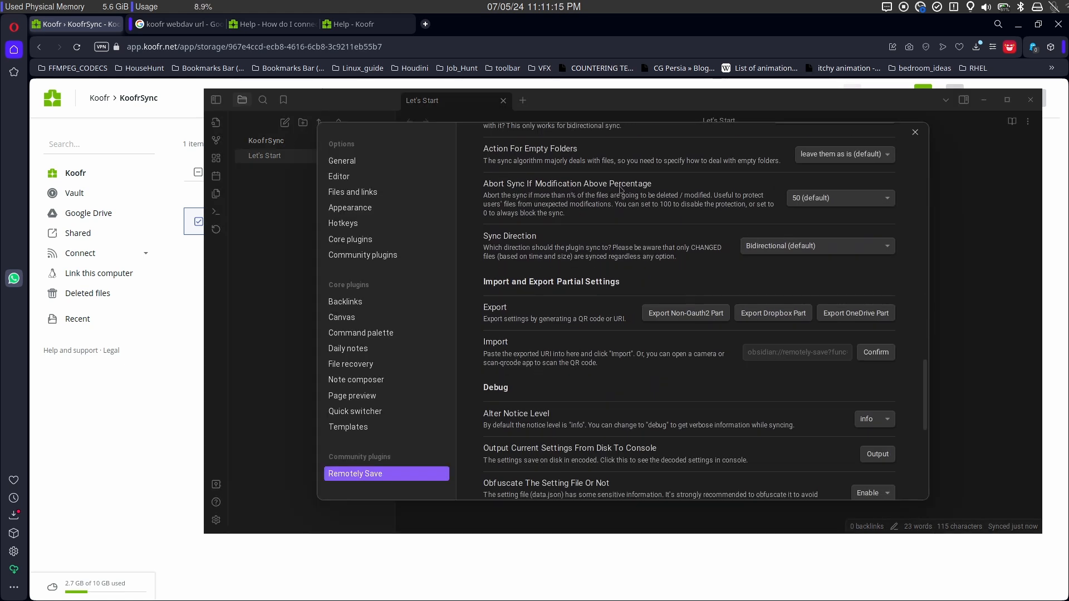
pyautogui.click(838, 198)
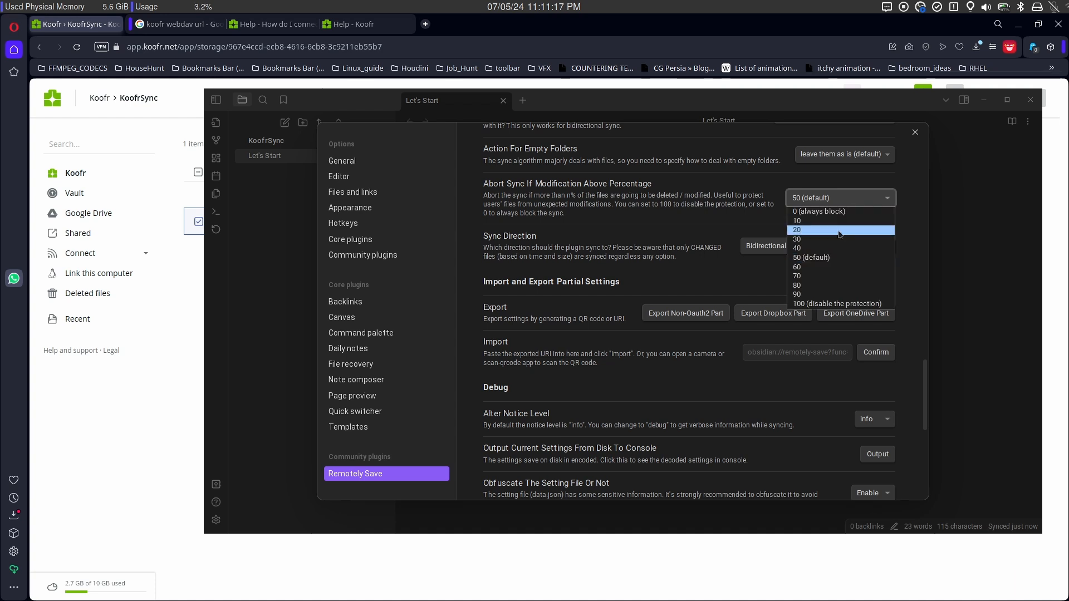
pyautogui.moveTo(838, 303)
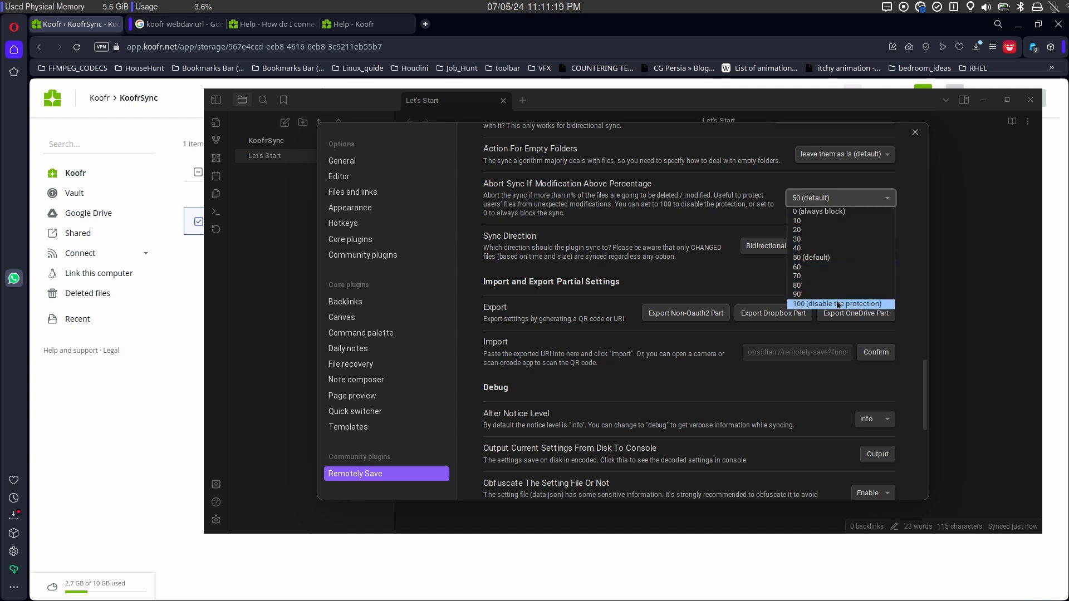
pyautogui.click(838, 304)
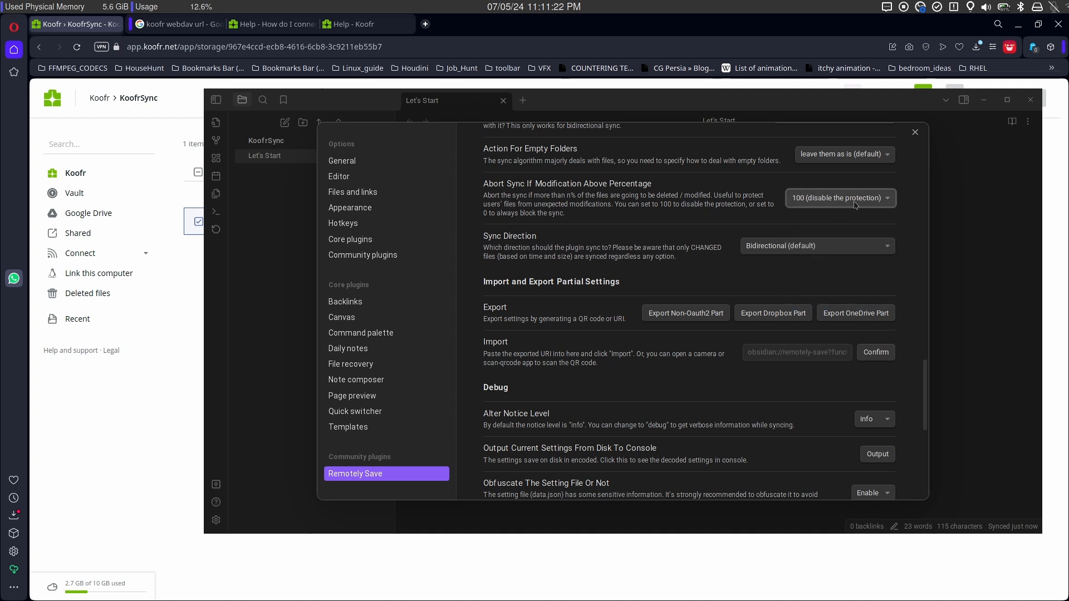
pyautogui.click(915, 132)
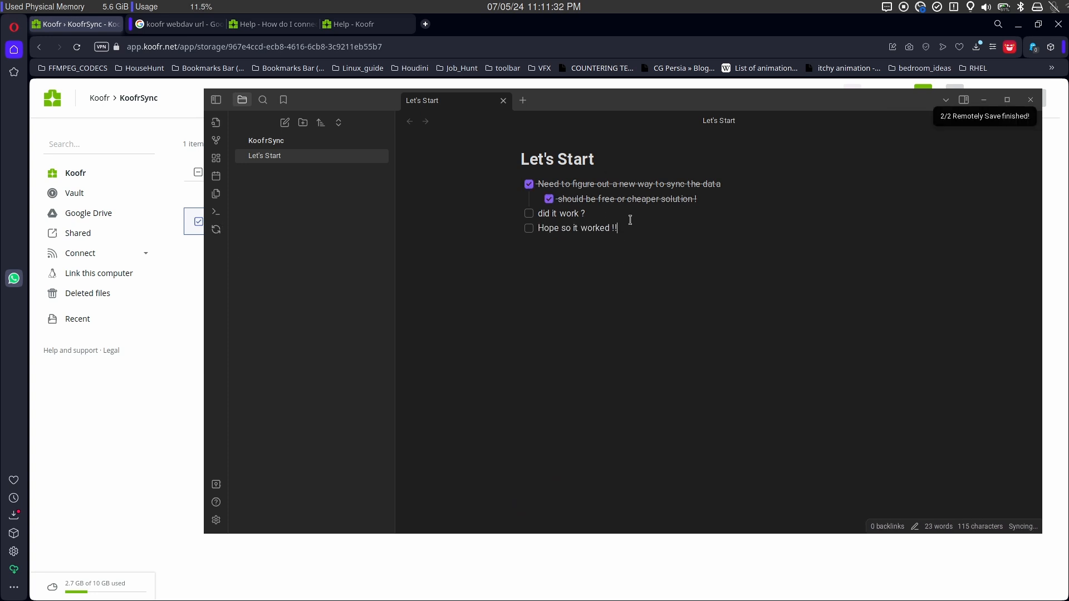